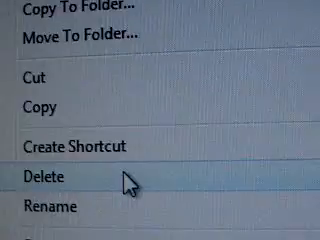
Delete all 229 items (36.3 MB) from the Memory Stick (G:) via the context menu
click(40, 178)
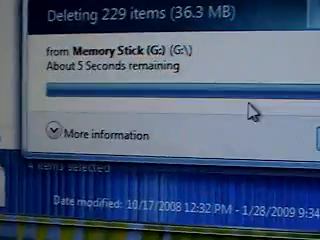